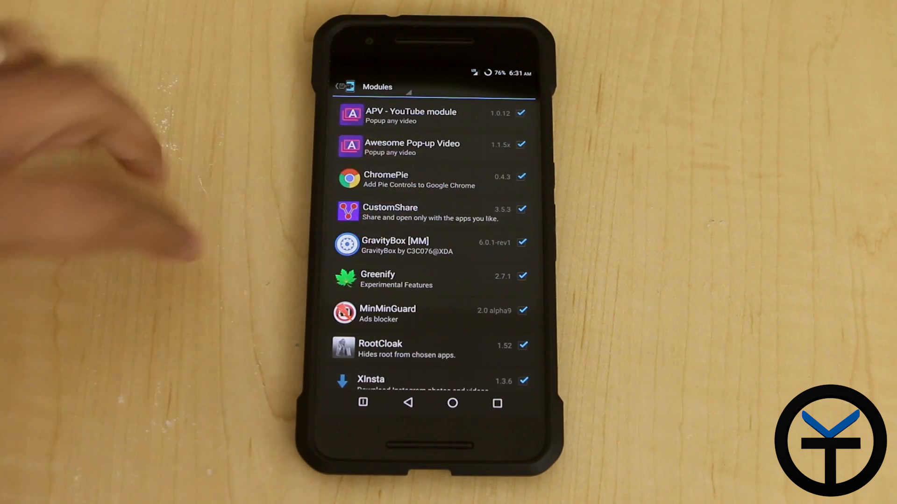
Step: Launch the CustomShare module from the Xposed Installer modules list
click(391, 212)
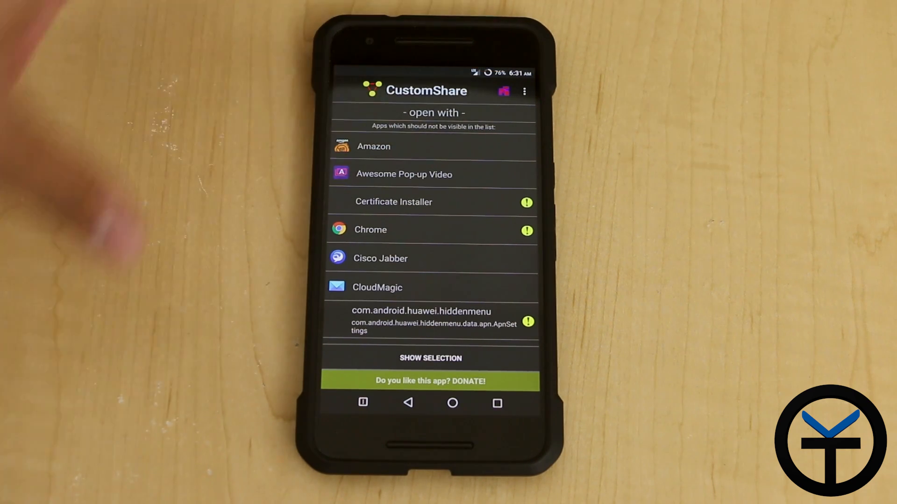
Step: Mark Chrome as hidden (orange) in the '- open with -' app list
click(523, 91)
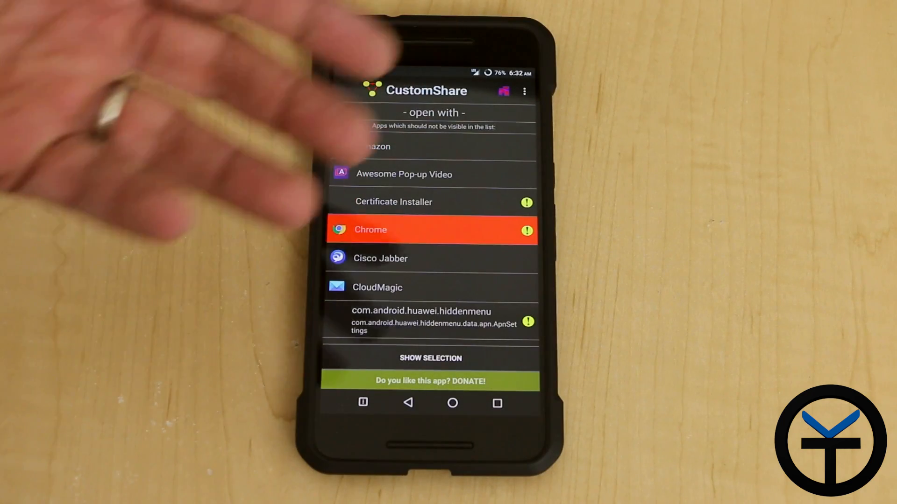
Step: Switch to the '- share with -' mode and mark Cisco Jabber as hidden
click(524, 91)
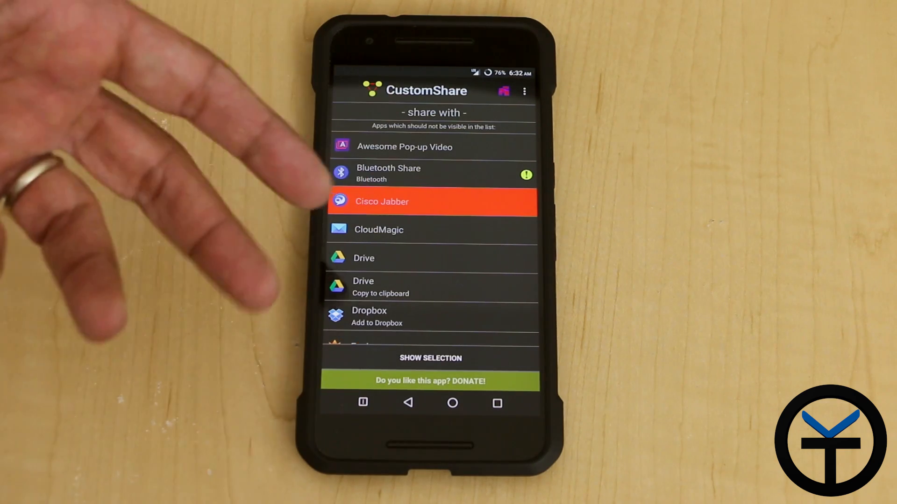
scroll(down, 3)
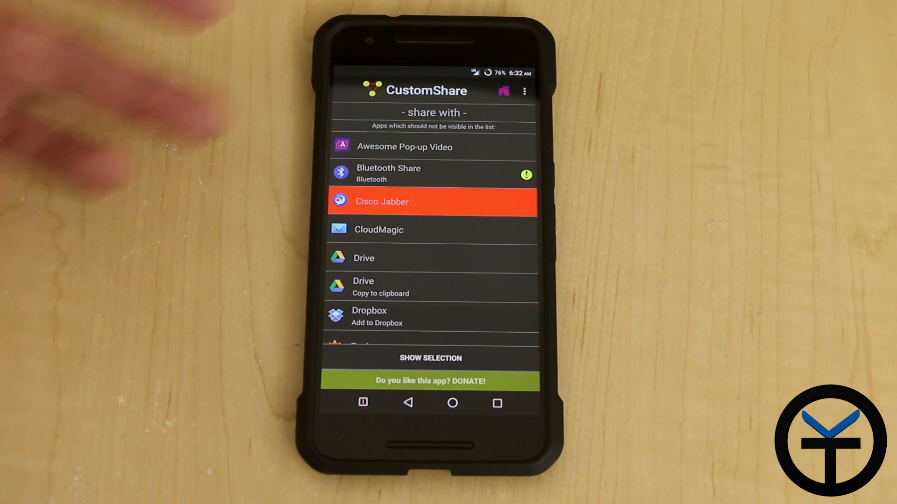
Step: Reach the Select icon dialog offering CustomShare and Maxcop3 icons via Settings
click(523, 91)
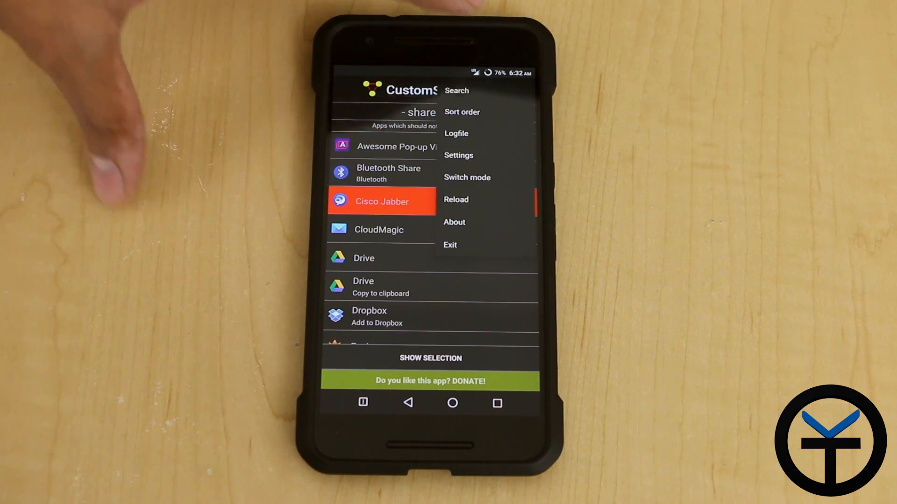
click(458, 155)
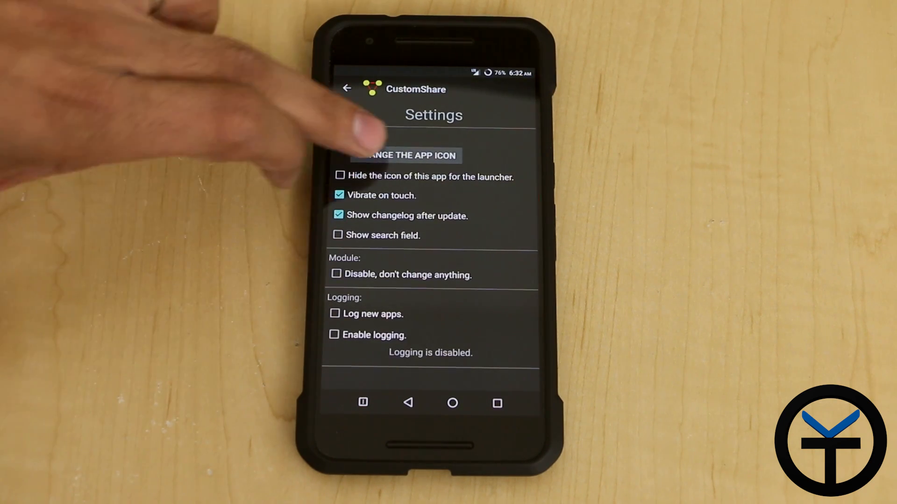
click(405, 156)
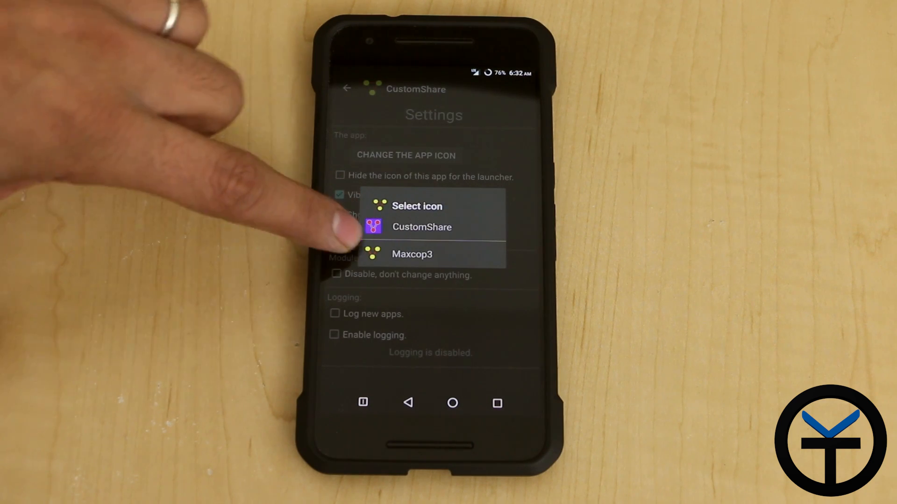